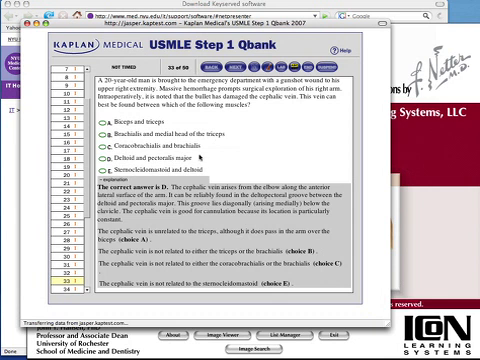
mouse_move(420, 160)
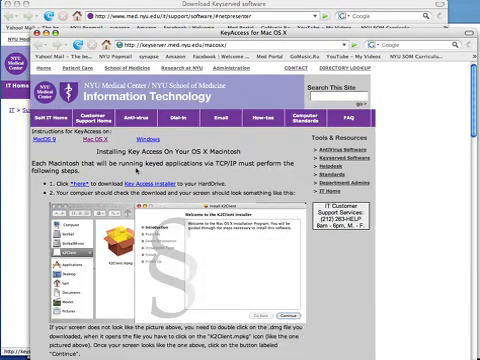
scroll(down, 3)
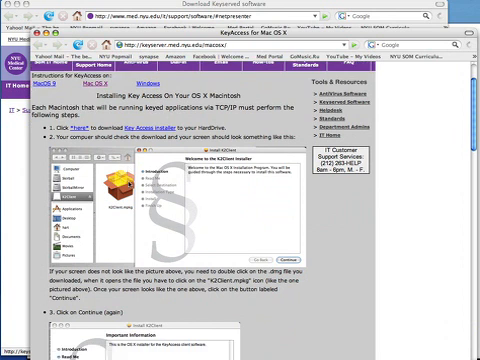
scroll(down, 3)
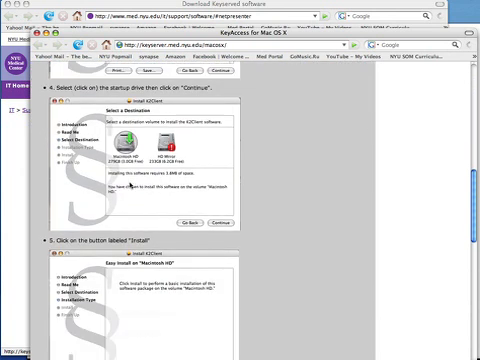
scroll(down, 3)
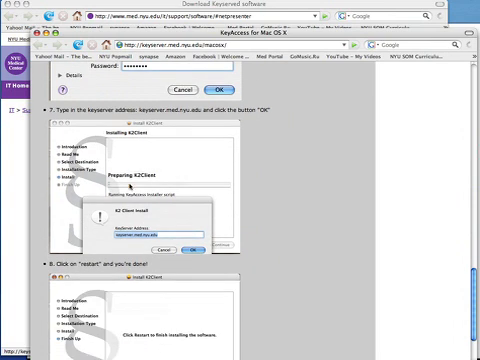
scroll(down, 3)
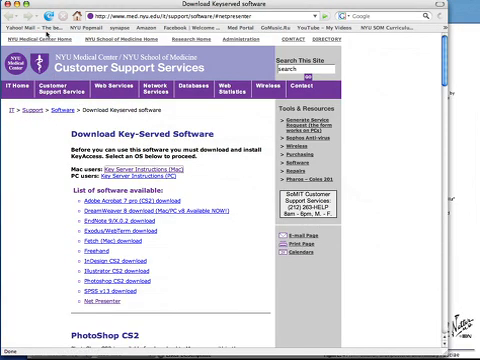
scroll(down, 3)
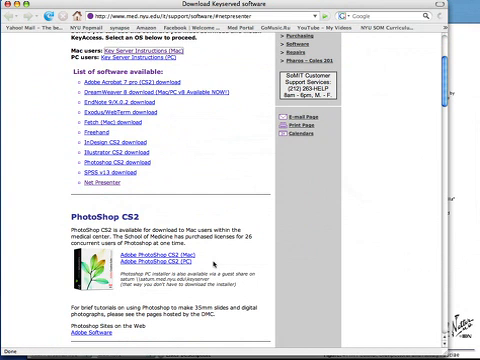
scroll(down, 3)
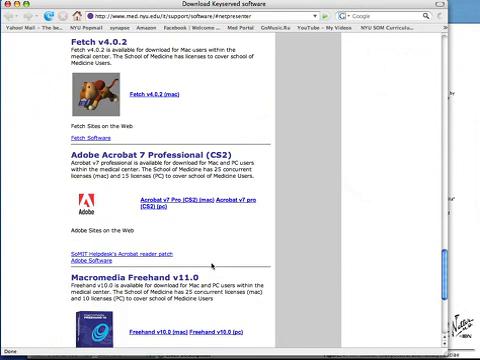
scroll(down, 3)
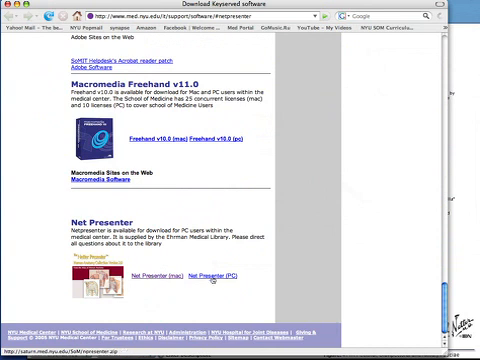
mouse_move(144, 276)
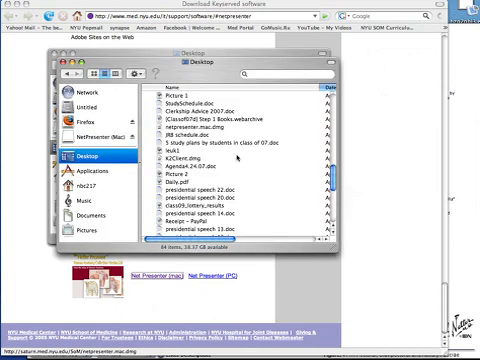
scroll(down, 3)
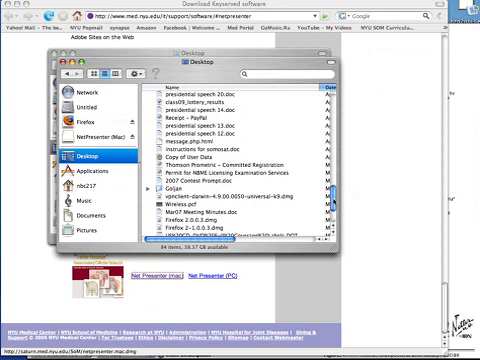
scroll(down, 3)
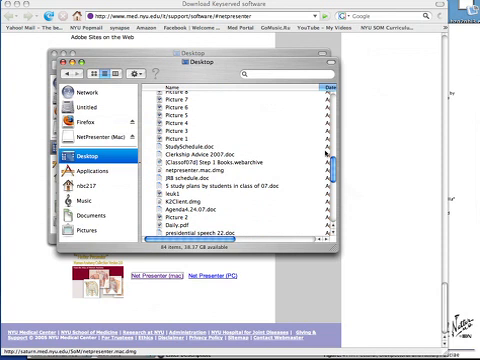
scroll(down, 3)
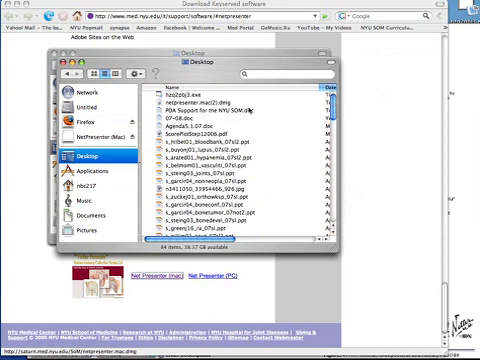
mouse_move(244, 112)
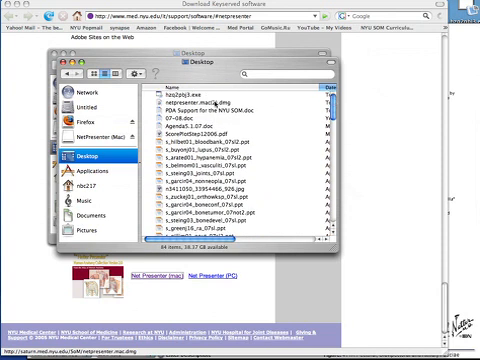